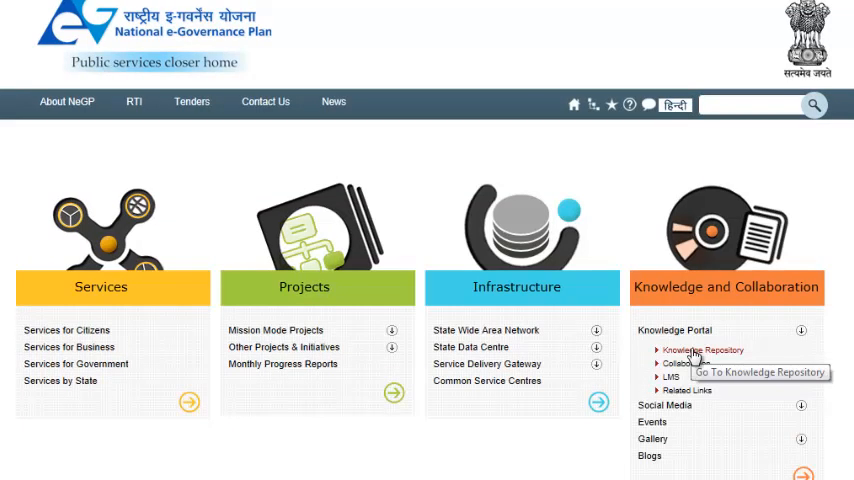
Go to the Knowledge Repository from the NeGP homepage's Knowledge Portal links.
click(704, 348)
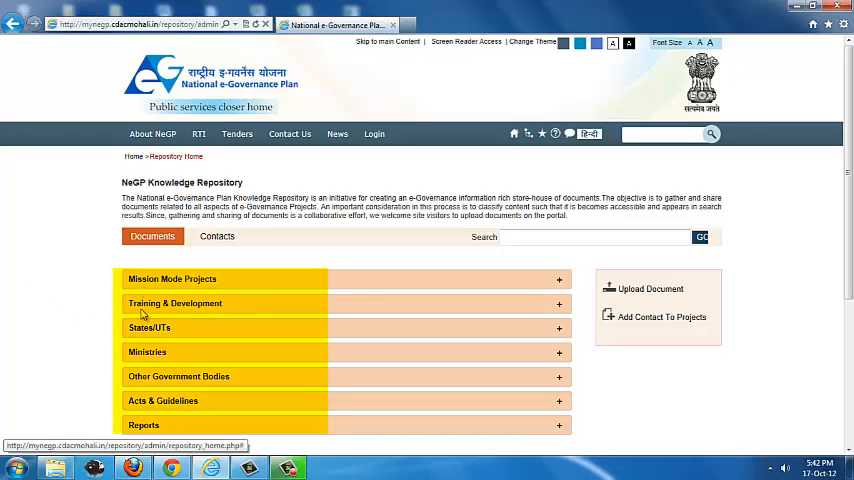
mouse_move(140, 424)
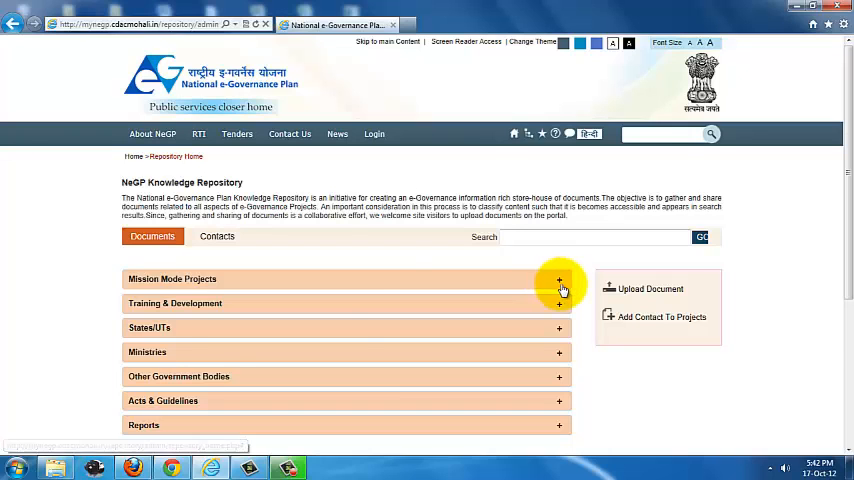
click(560, 280)
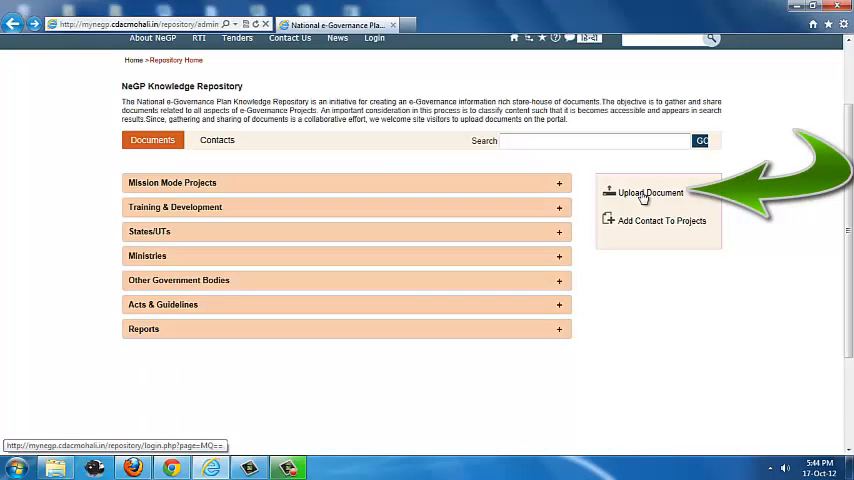
Choose Upload Document, reaching the login page with username, password and captcha.
click(650, 192)
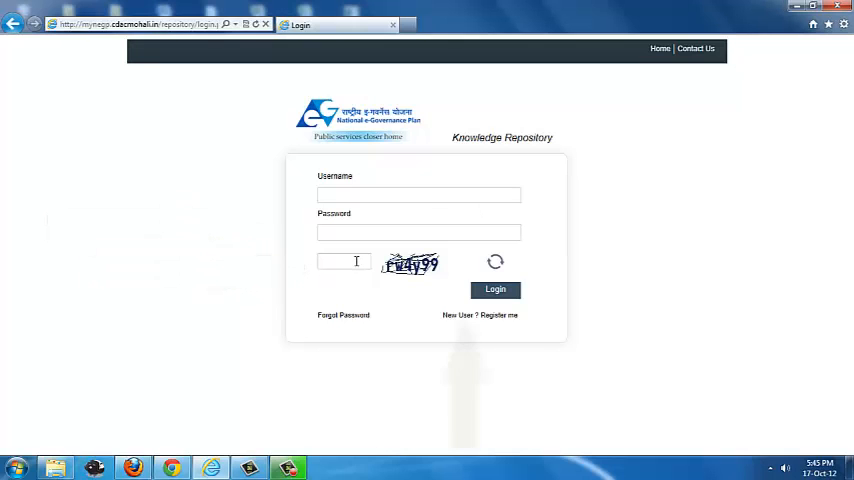
mouse_move(480, 316)
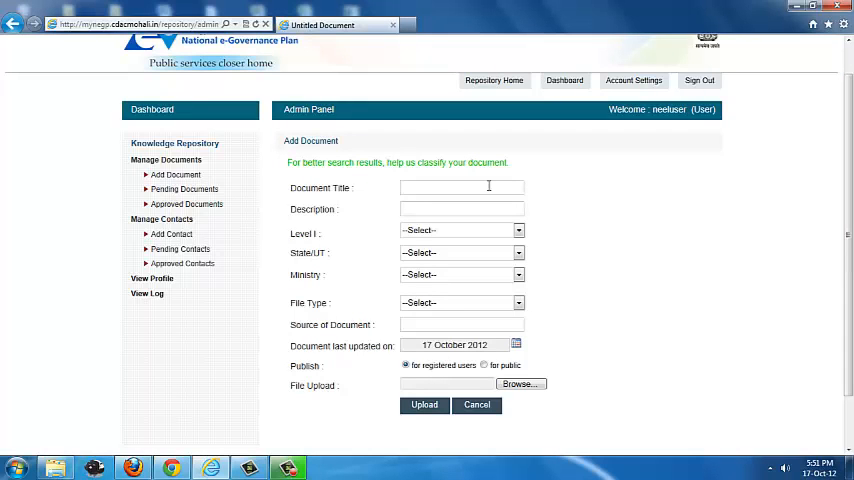
Enter the title 'test document' and the description 'demo document' in the Add Document form.
click(460, 188)
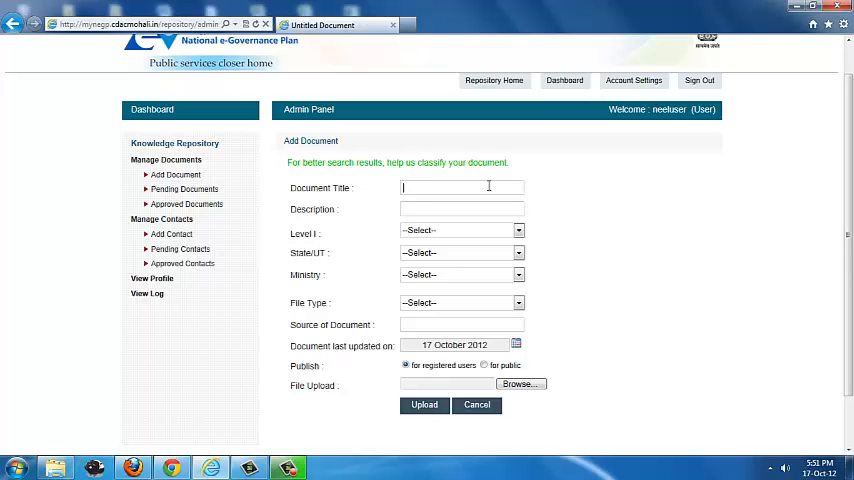
text(test document)
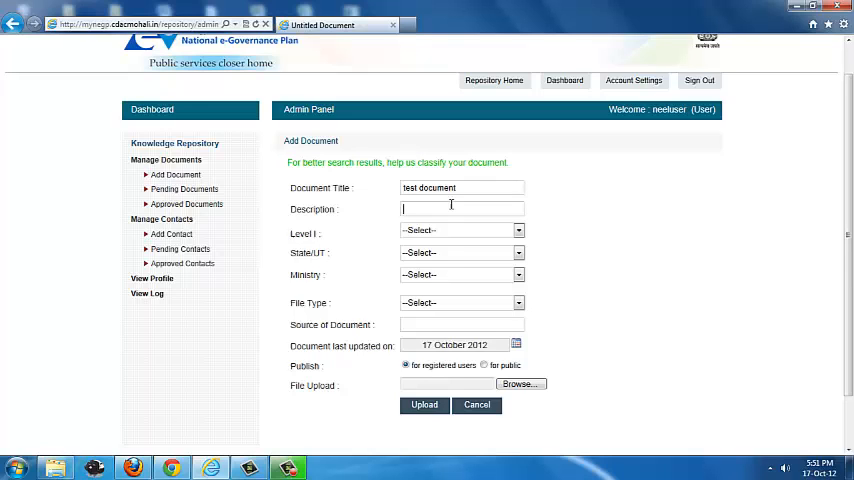
text(demo document)
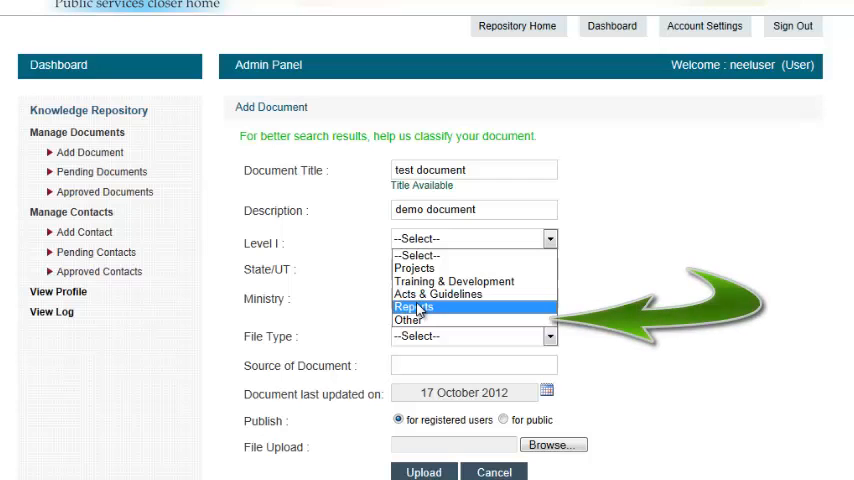
mouse_move(410, 320)
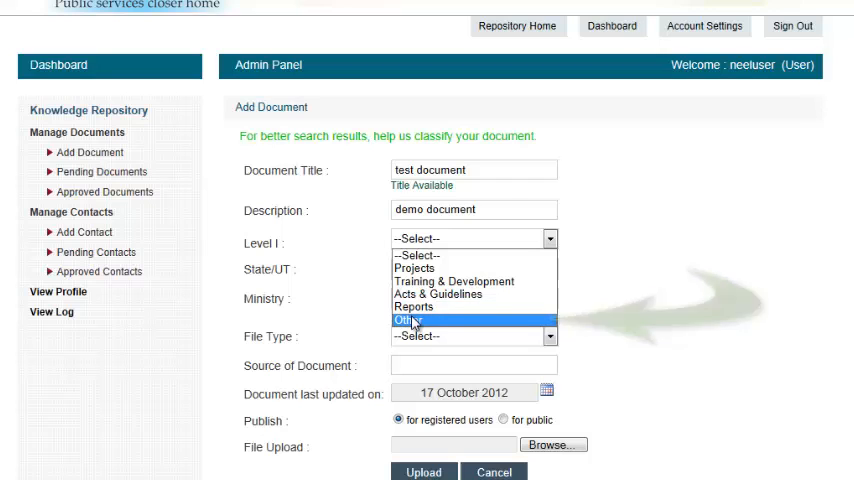
Classify the document through the Level dropdowns, starting with Level I and a custom category name.
click(406, 320)
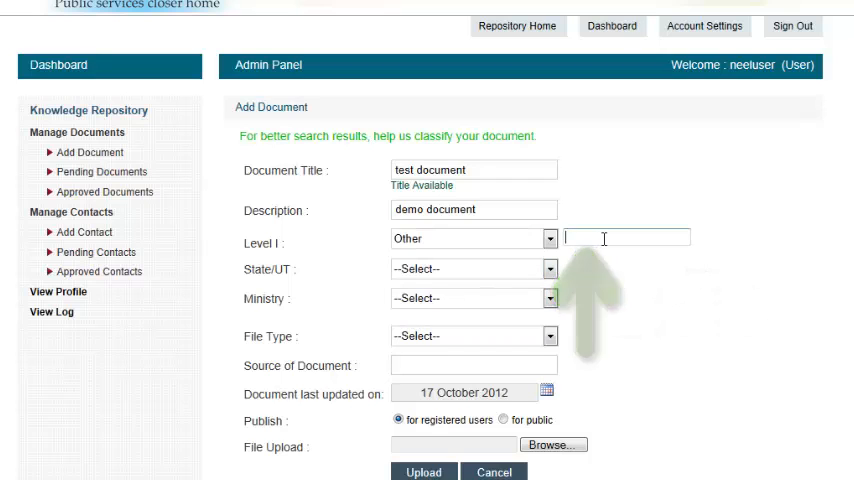
click(472, 238)
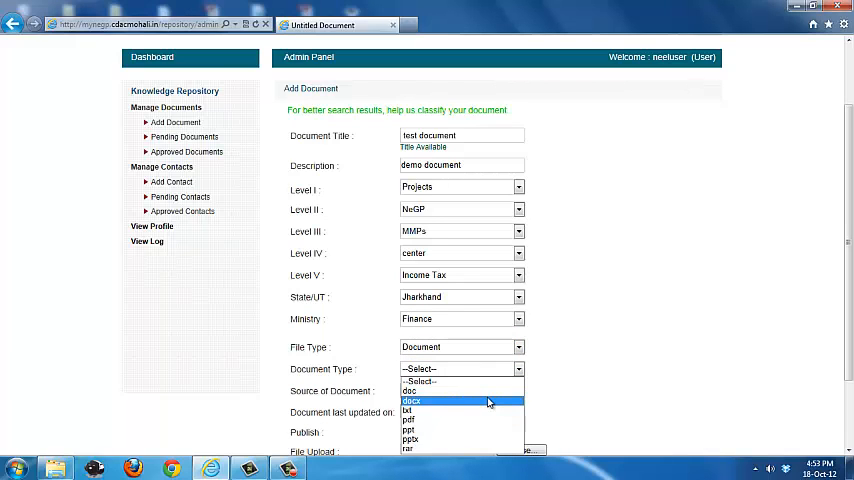
Set the document type to docx and the source to 'self created'.
click(412, 400)
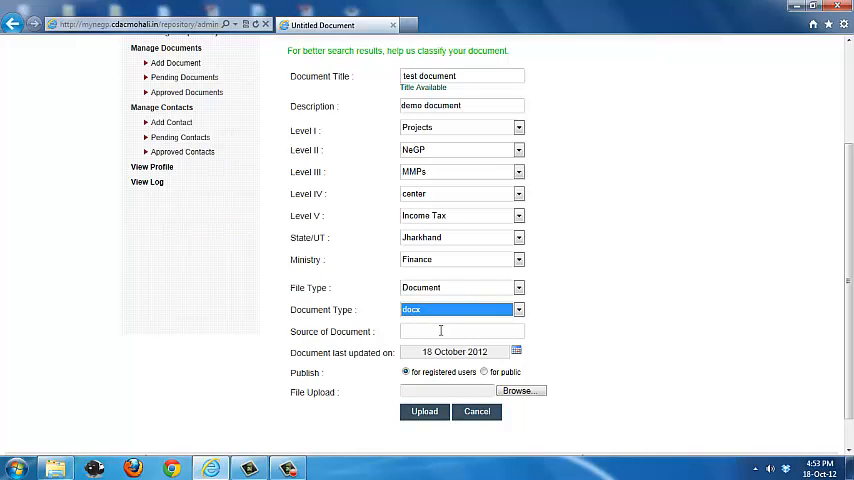
click(460, 332)
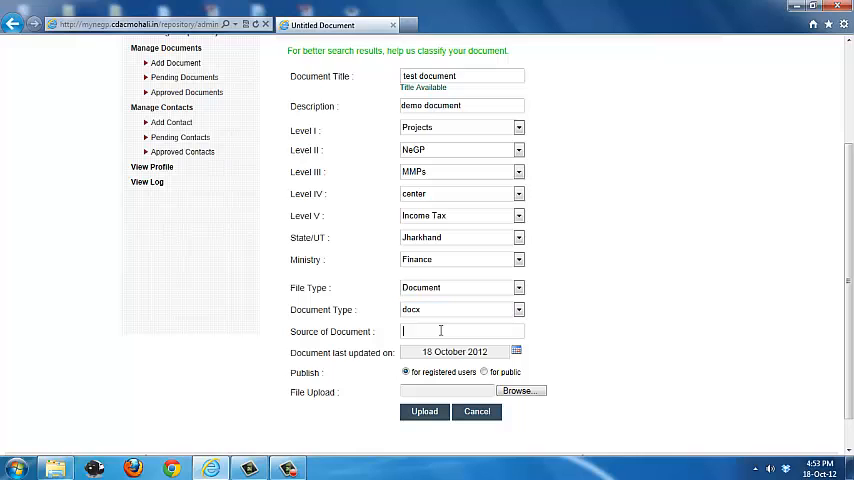
text(self created)
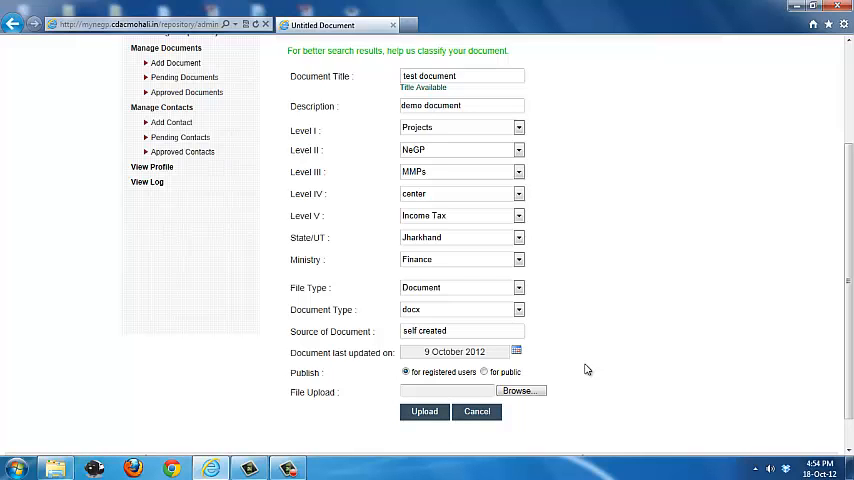
Set Publish to 'for public' instead of registered users only.
click(484, 372)
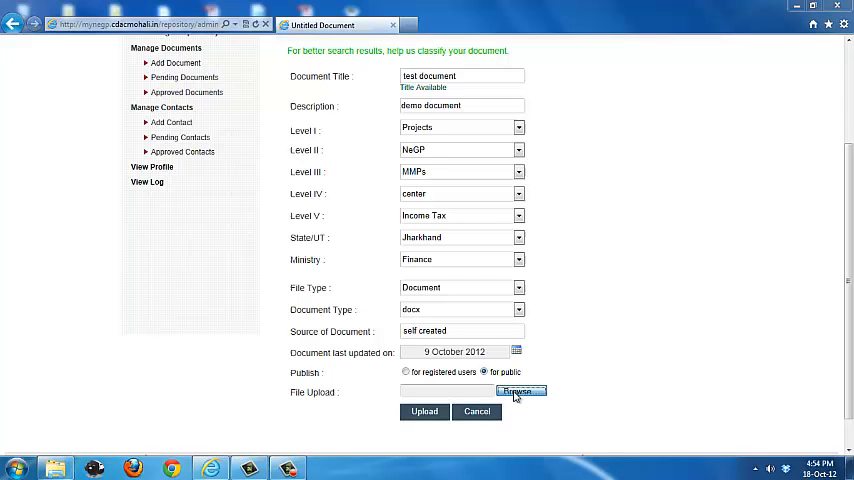
Attach 'test document.docx' and upload it, getting the pending-moderator-approval confirmation.
click(520, 392)
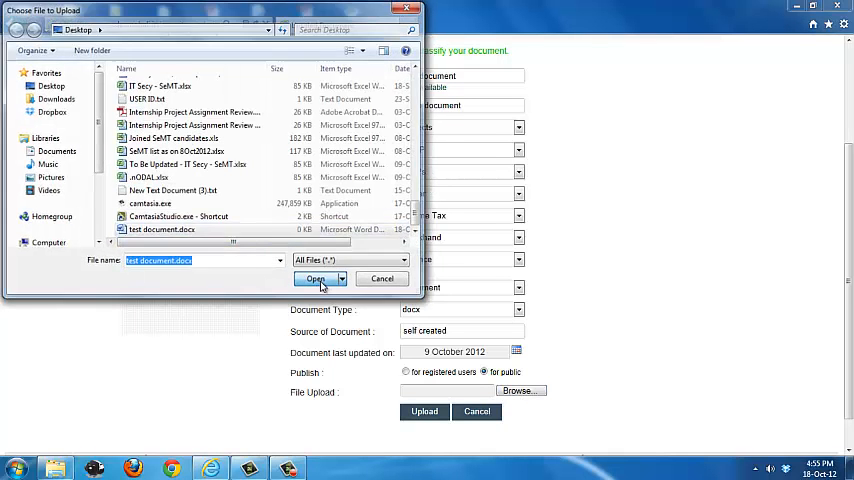
click(314, 278)
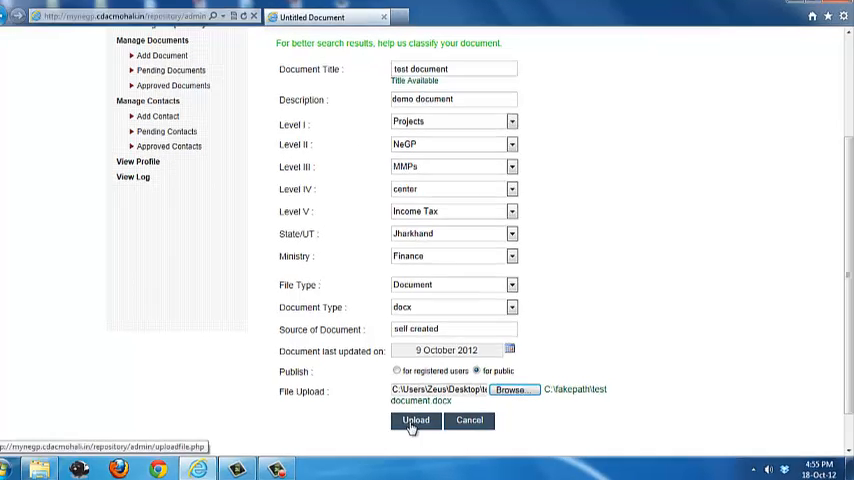
click(414, 420)
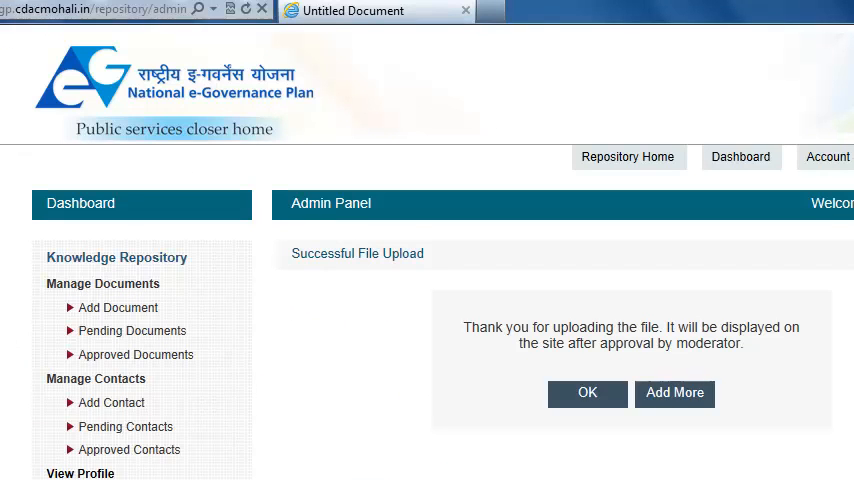